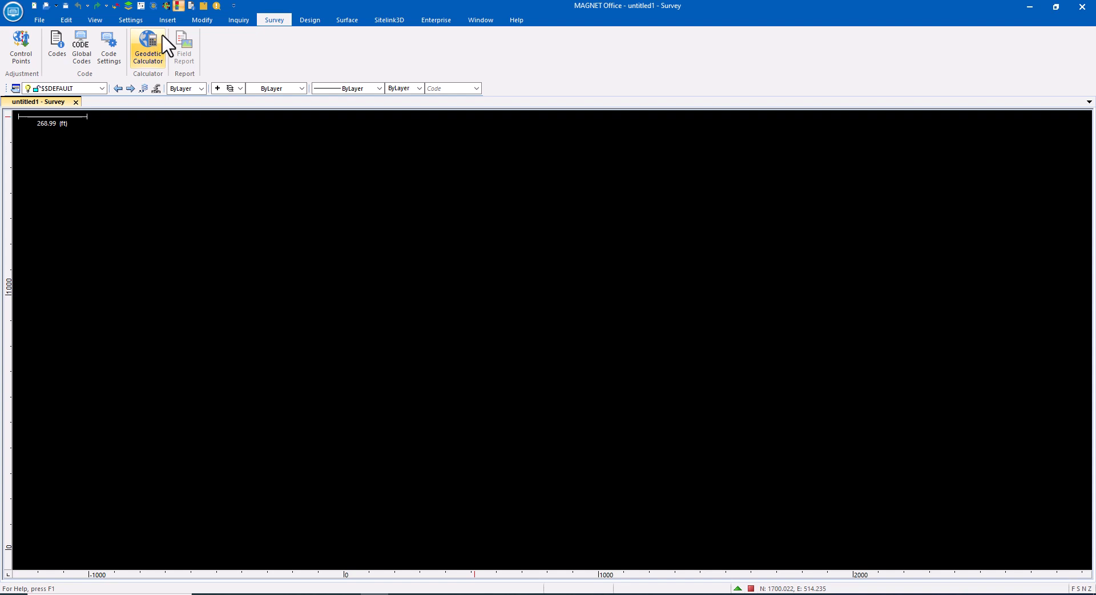
mouse_move(35, 21)
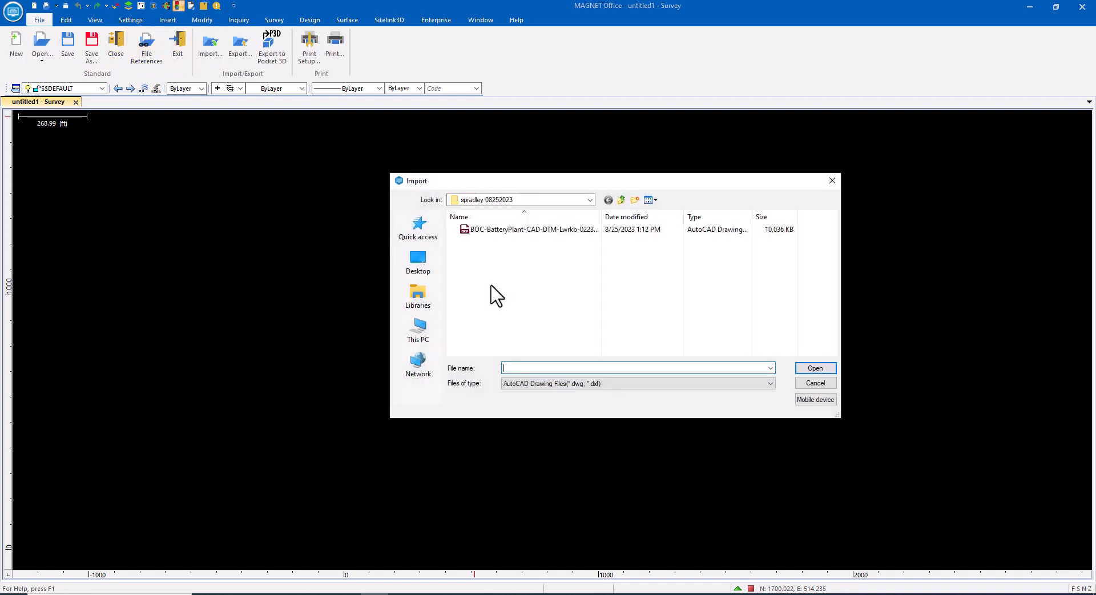
Import the battery plant .dwg with No unit conversion, including its points, lines and text.
left_click(814, 382)
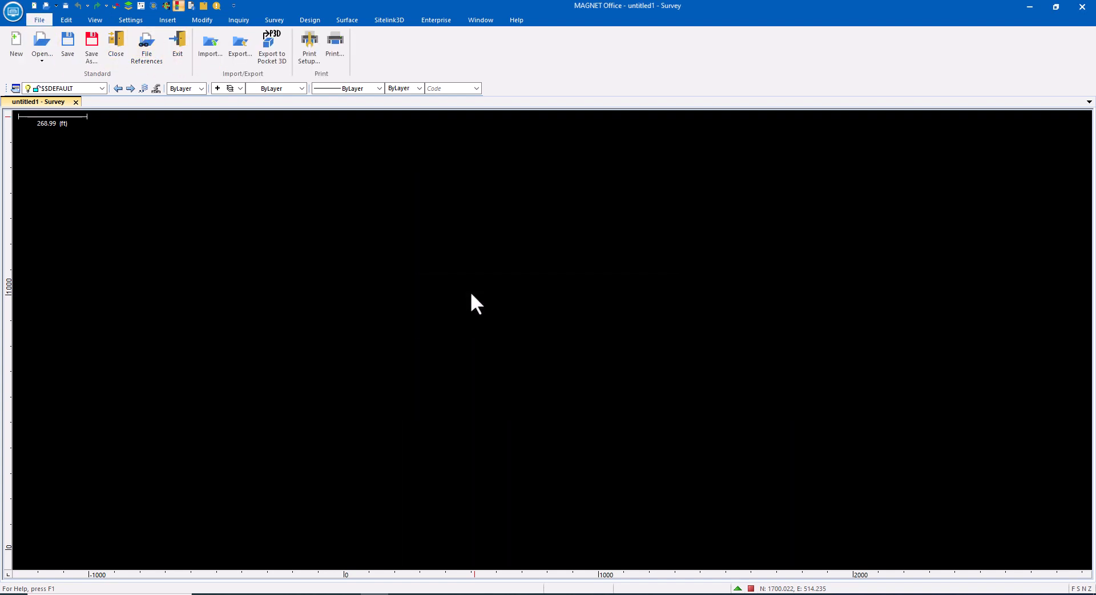
left_click(210, 45)
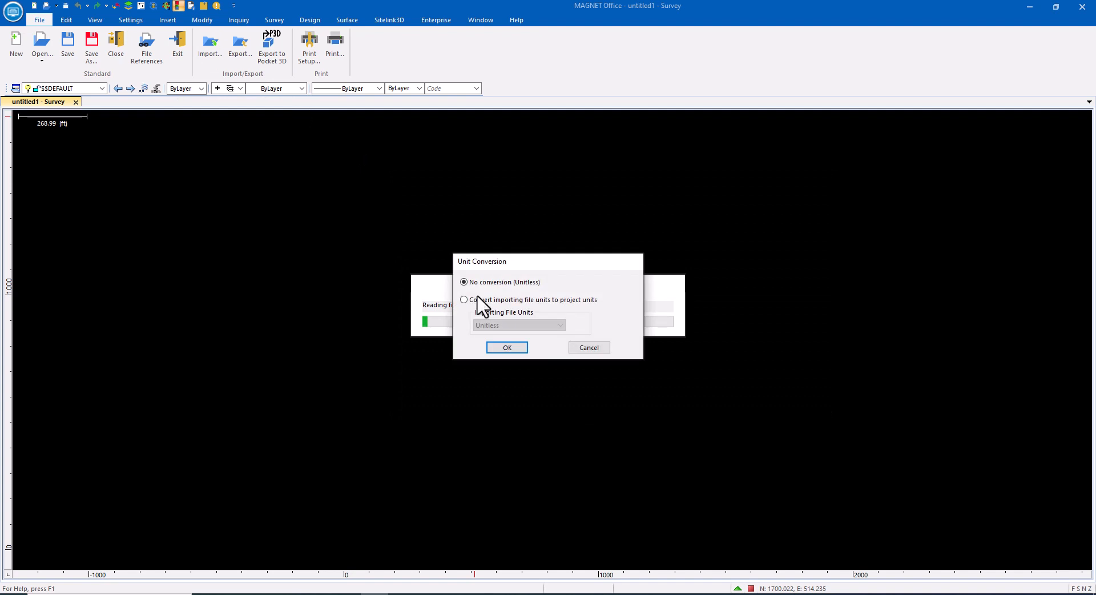
left_click(507, 347)
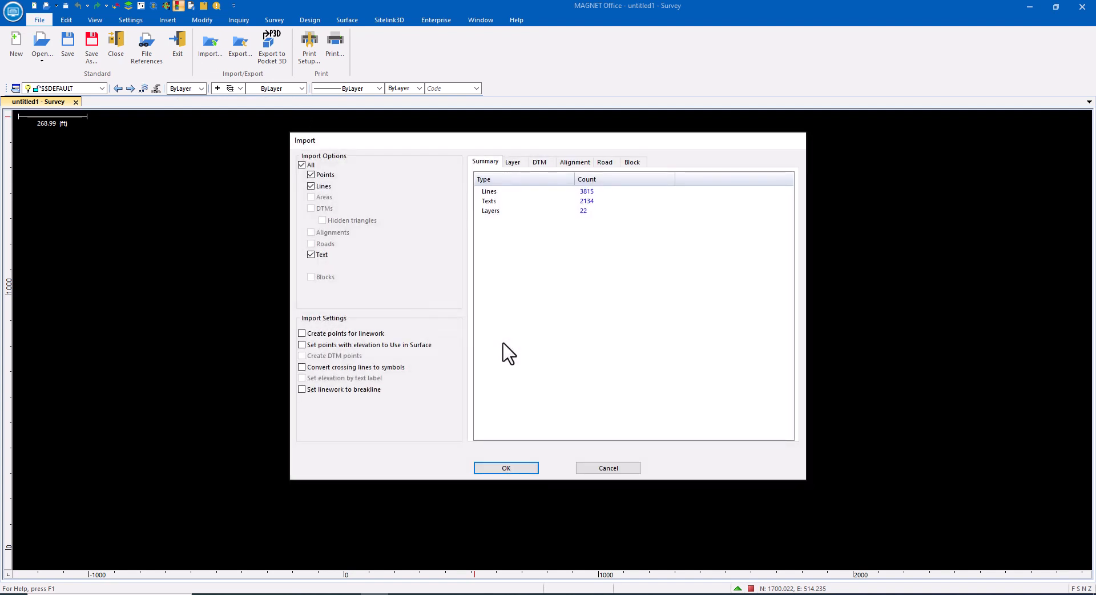
mouse_move(469, 457)
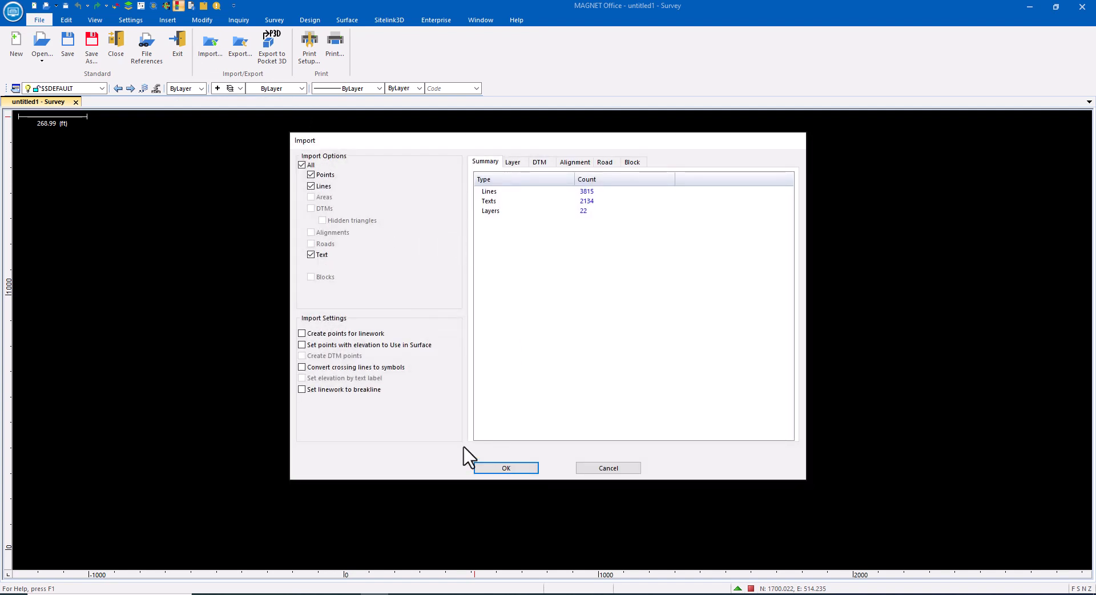
left_click(506, 468)
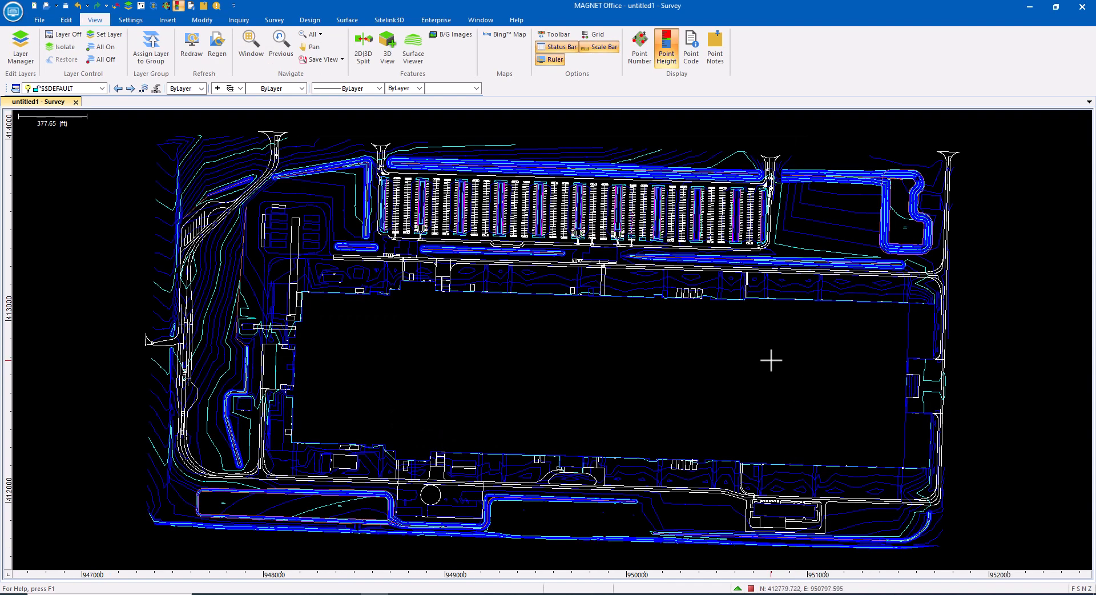
mouse_move(506, 204)
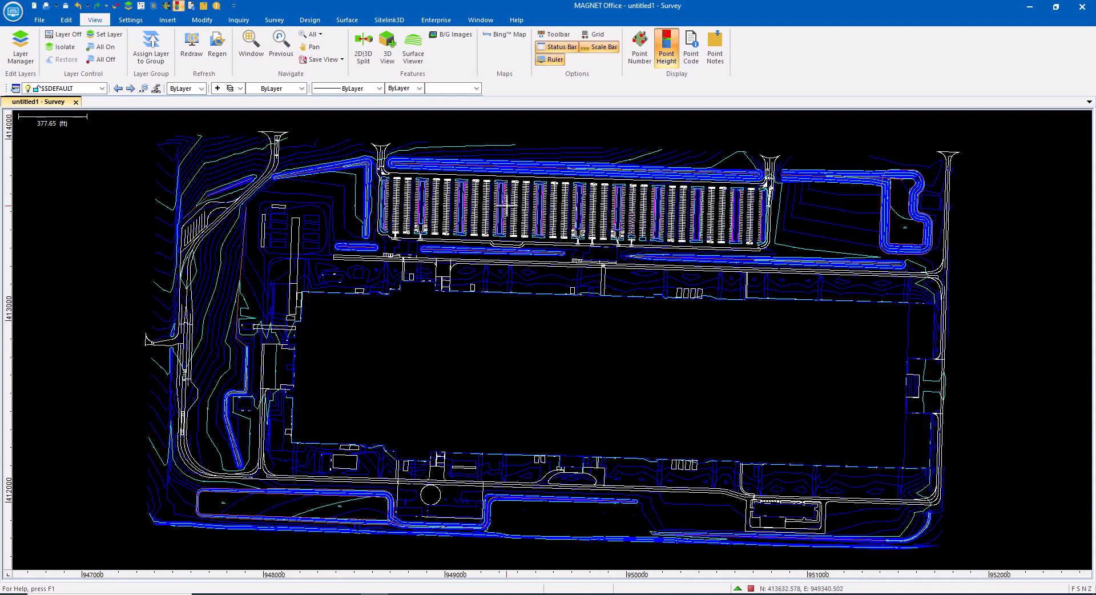
mouse_move(347, 19)
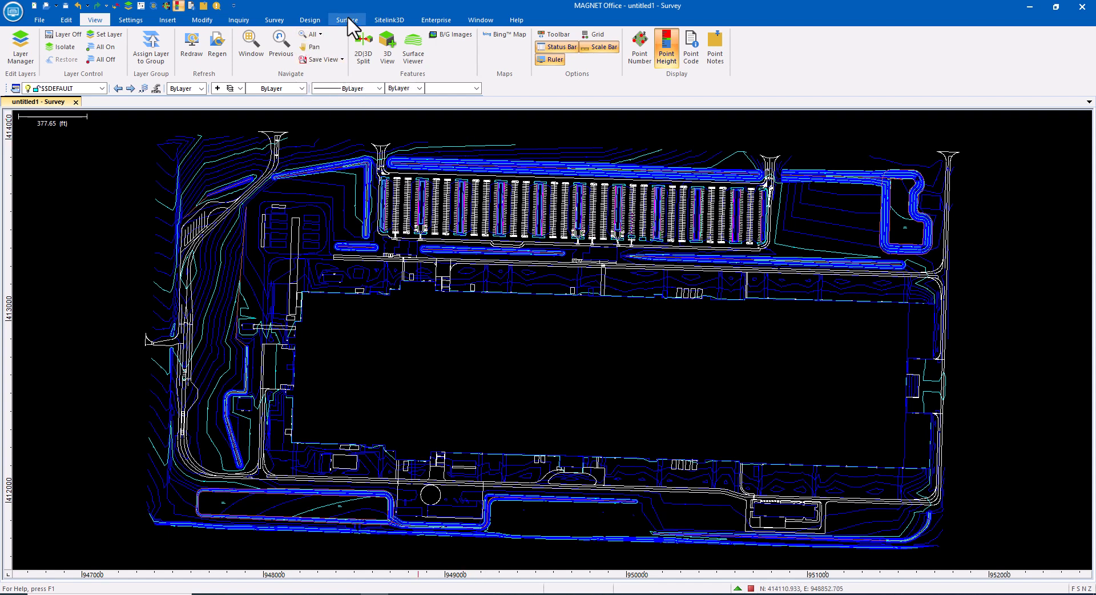
Import the FG-GHAF-00 022323 .ttm file as a DTM surface from the Surface tools.
left_click(347, 19)
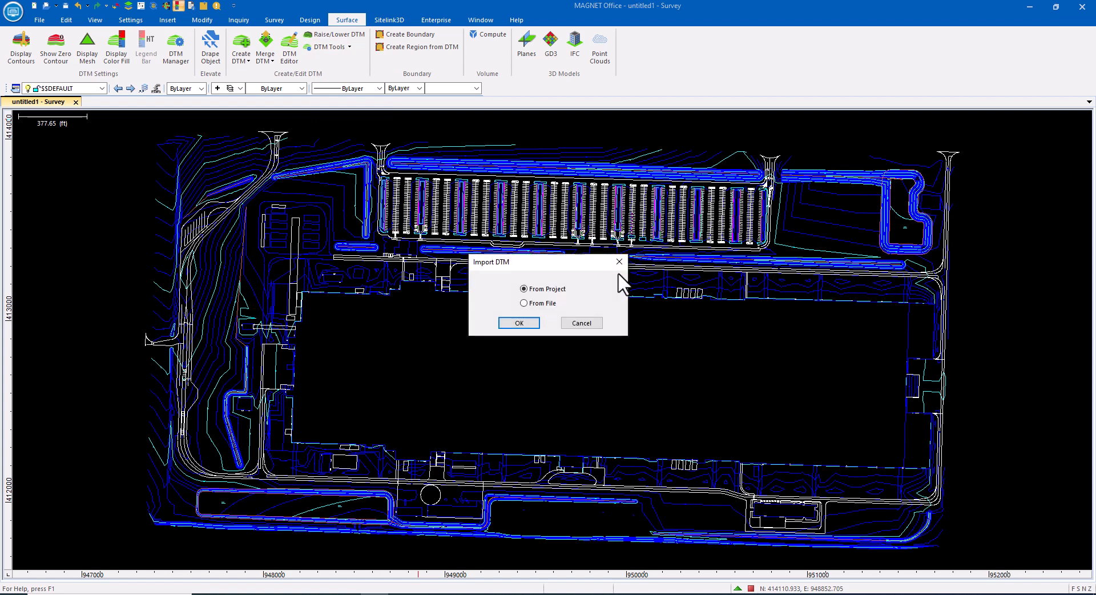
left_click(518, 322)
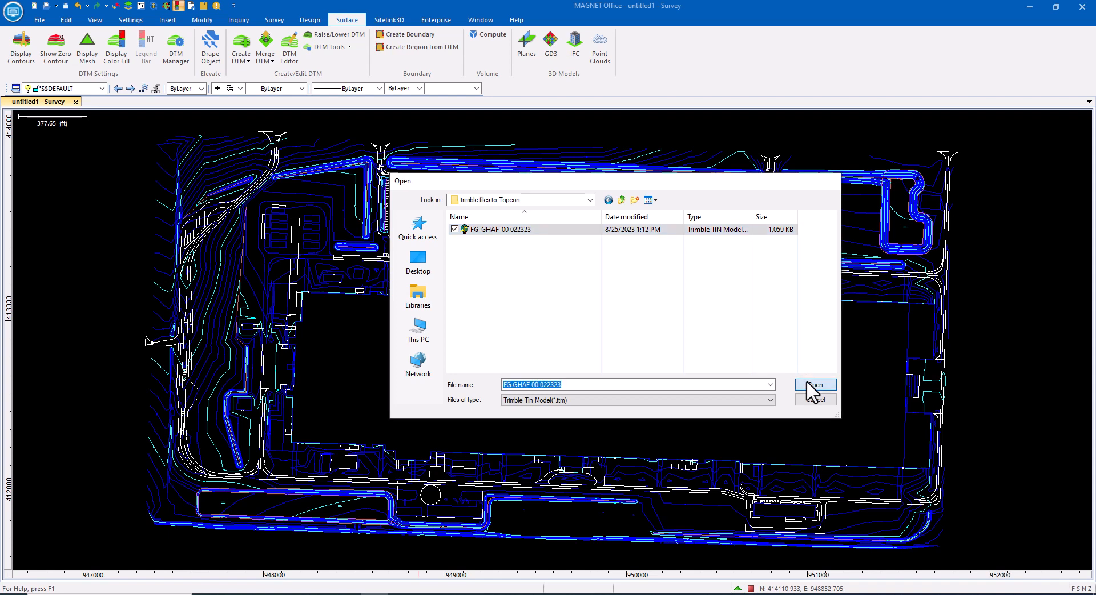
left_click(814, 384)
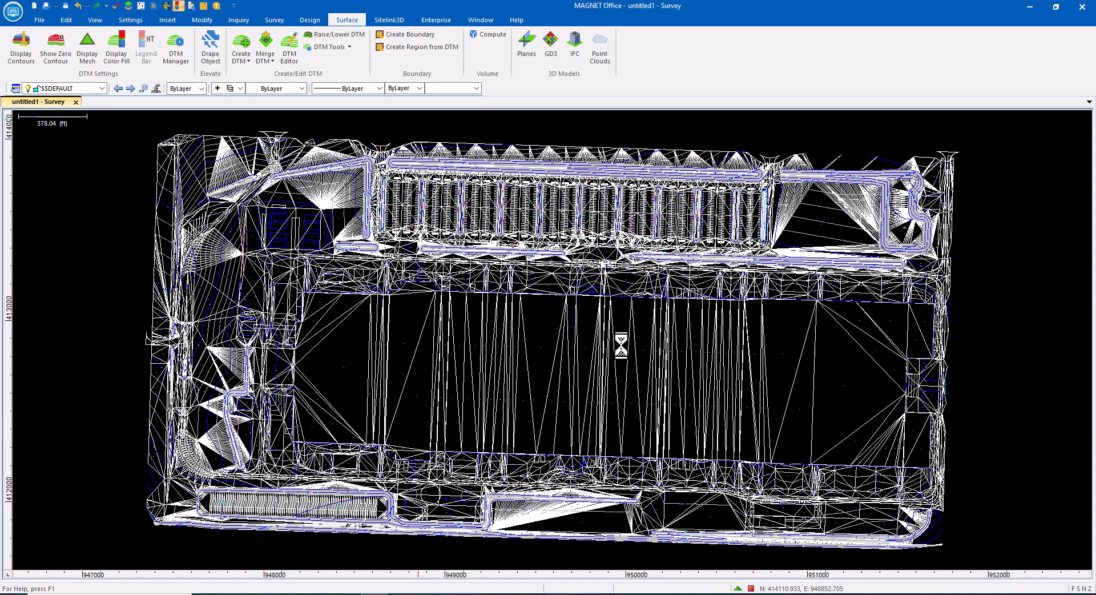
mouse_move(94, 19)
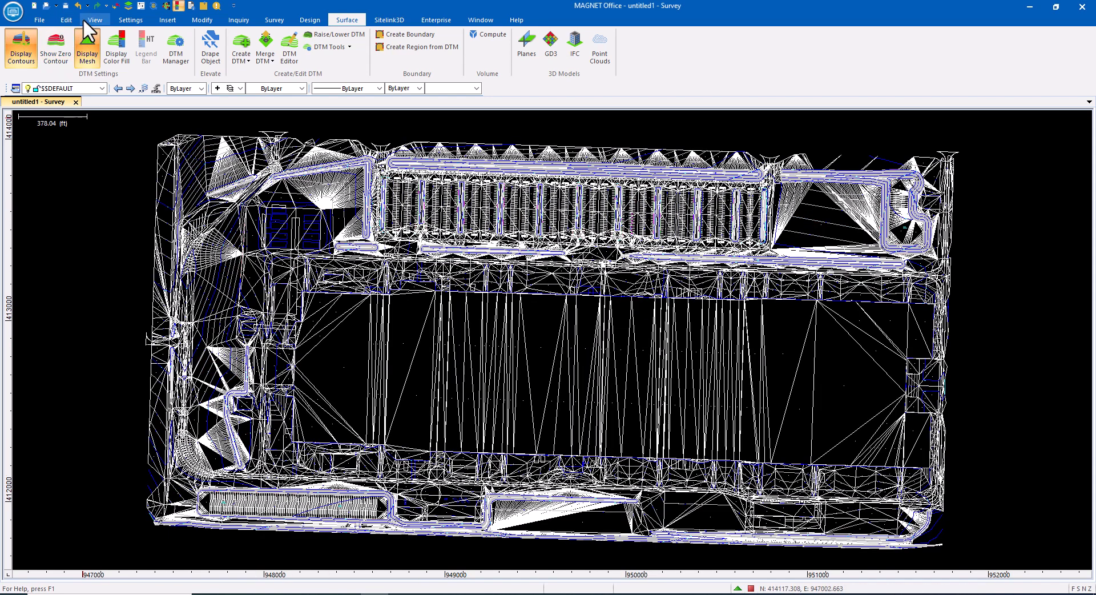
Show the surface in the 3D Surface Viewer and orbit the site model to several angles.
left_click(94, 20)
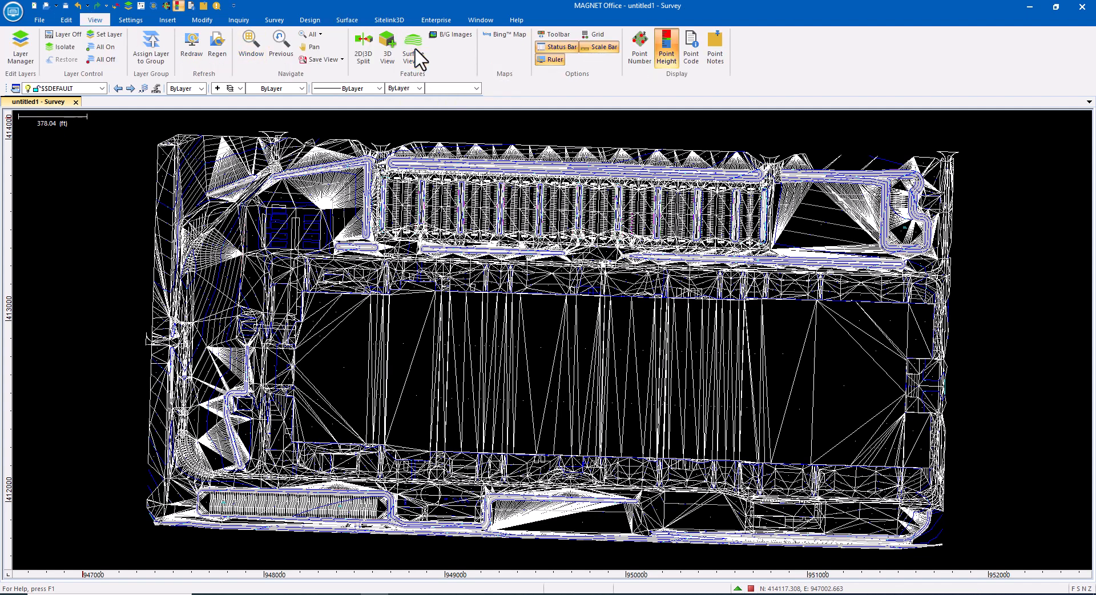
left_click(413, 46)
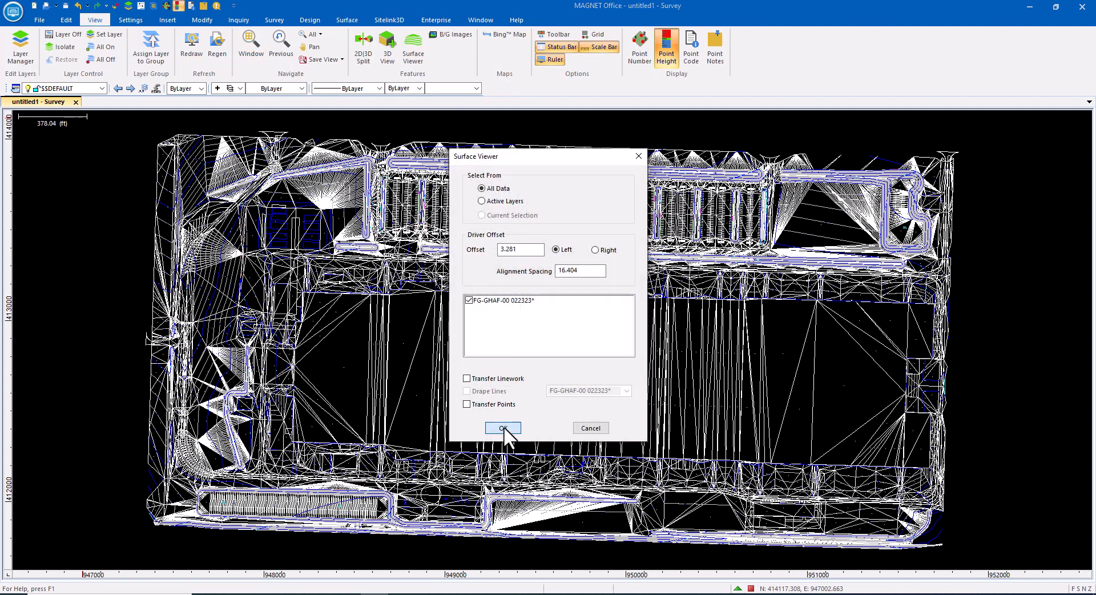
left_click(502, 427)
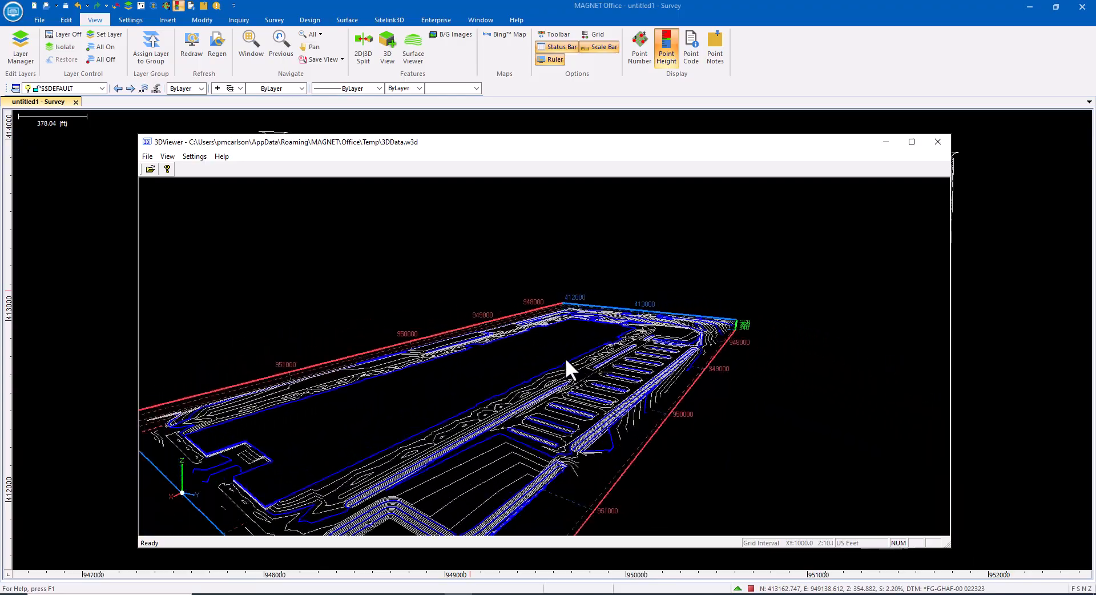
left_click_drag(567, 369, 622, 356)
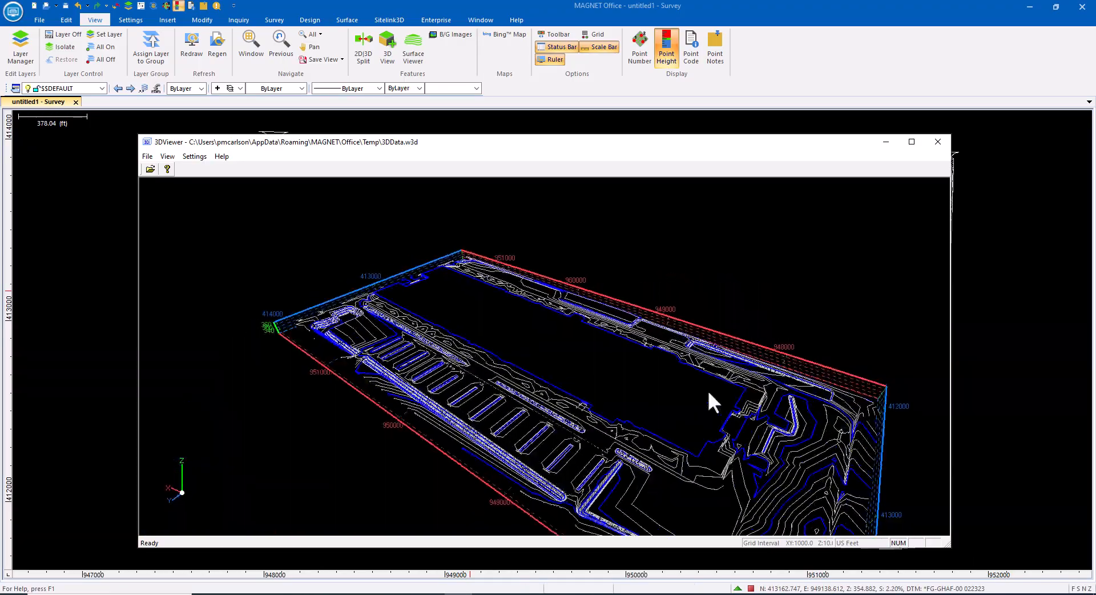
left_click_drag(712, 402, 605, 369)
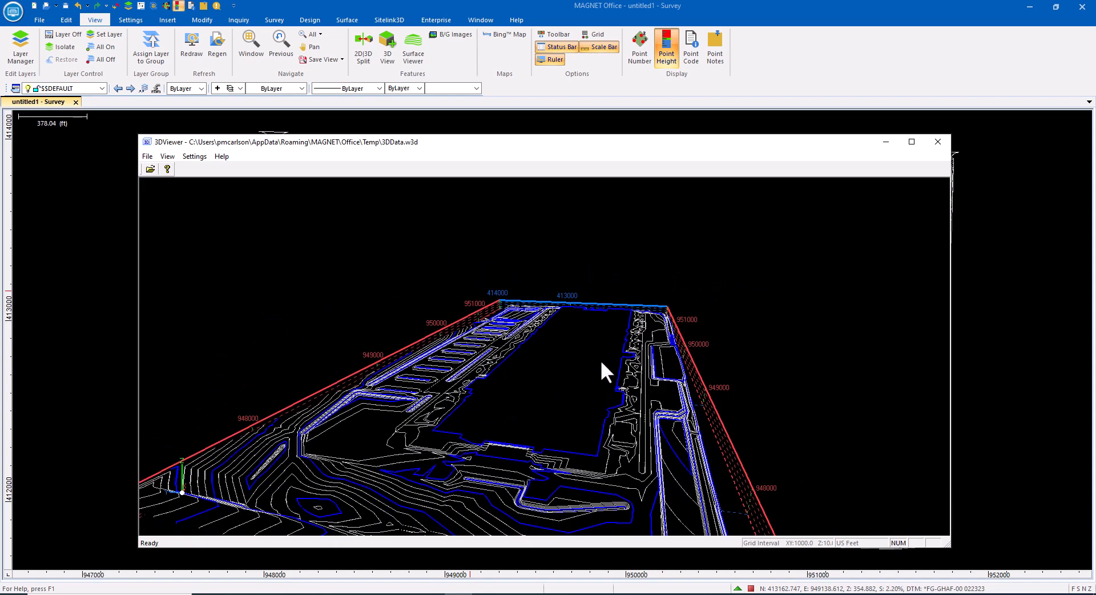
mouse_move(194, 156)
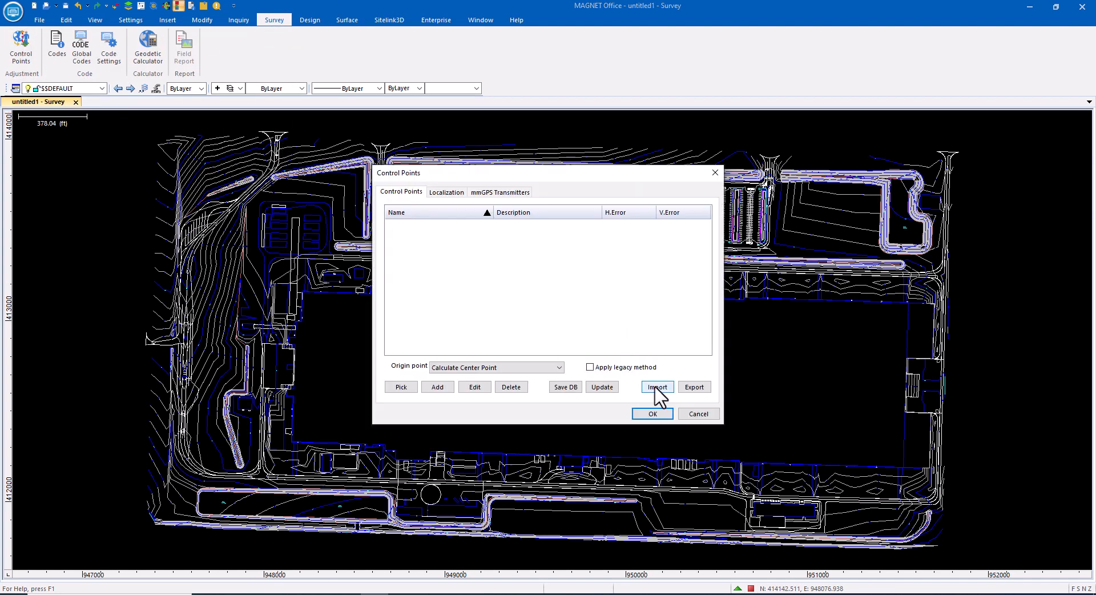
Import control points 265, 267 and cp 410 from the Ford battery 060223 Trimble calibration file using the Default localization method.
left_click(656, 387)
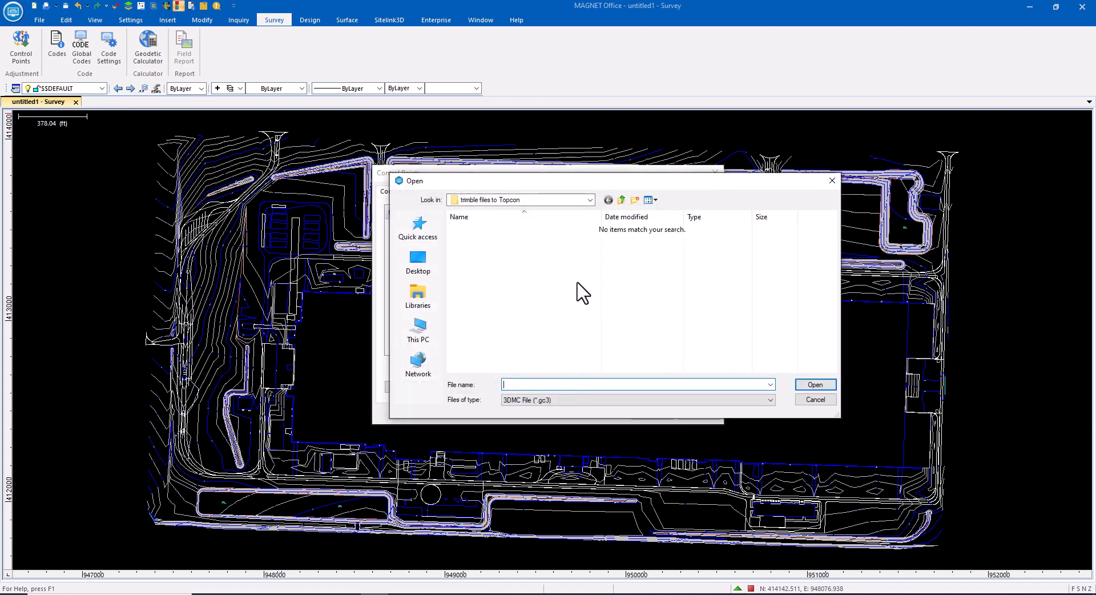
left_click(768, 400)
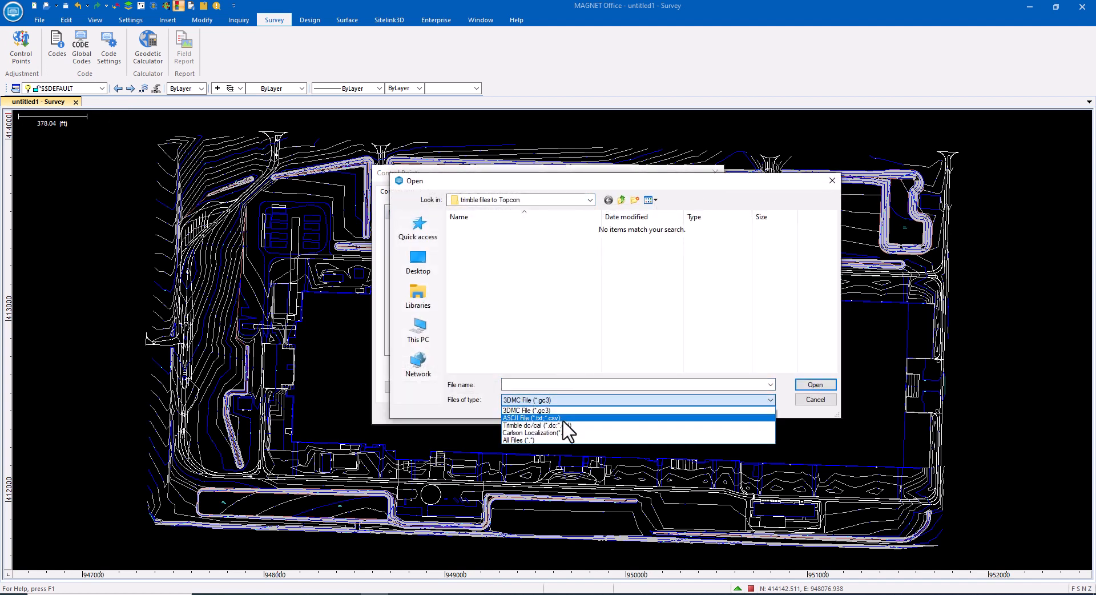
left_click(528, 424)
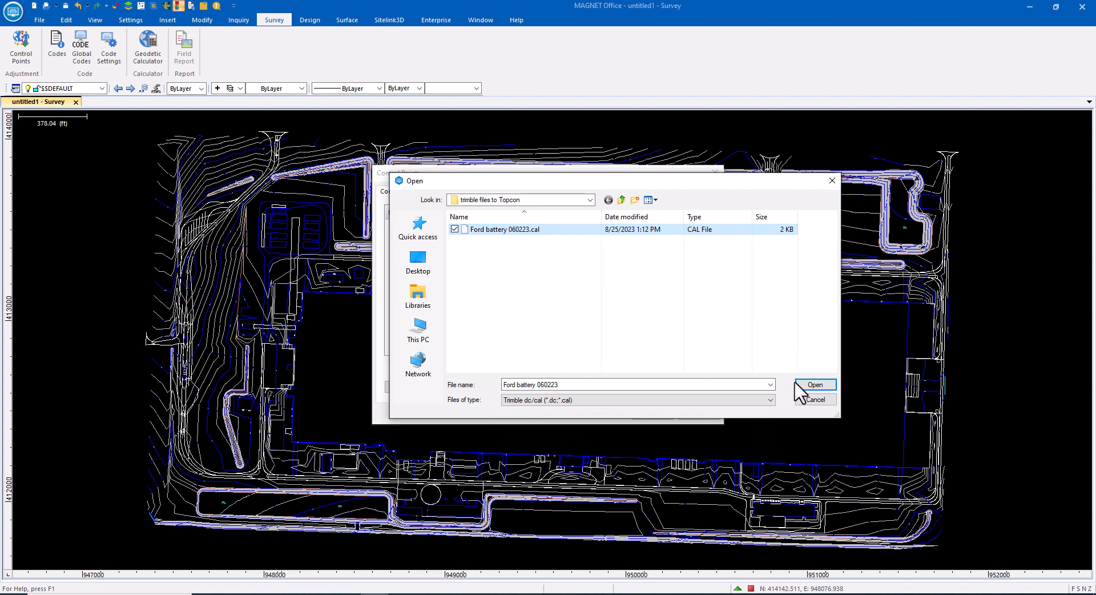
left_click(813, 385)
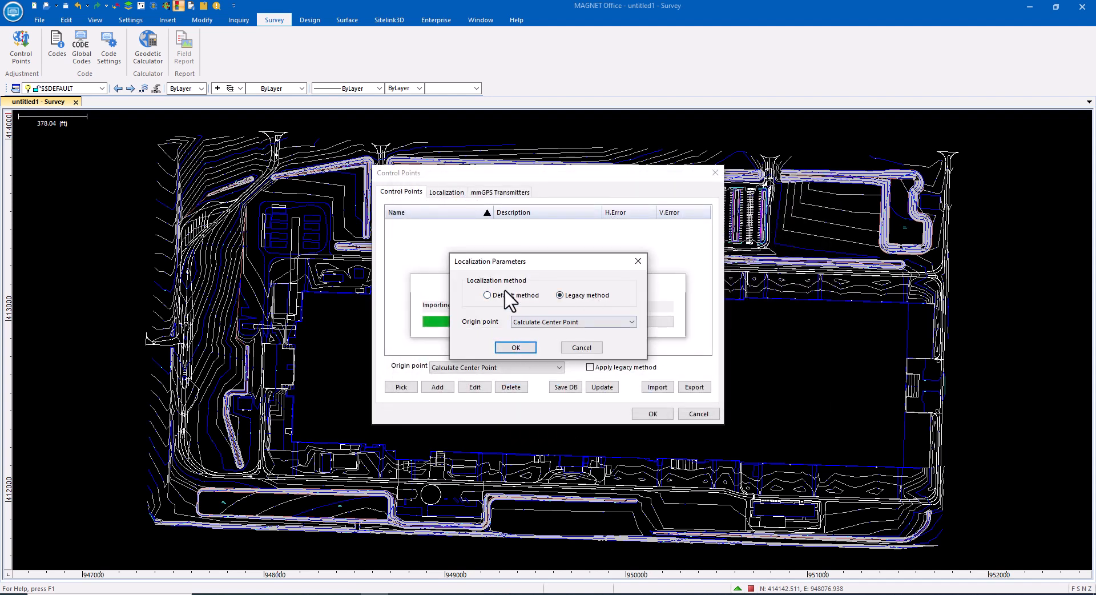
left_click(488, 295)
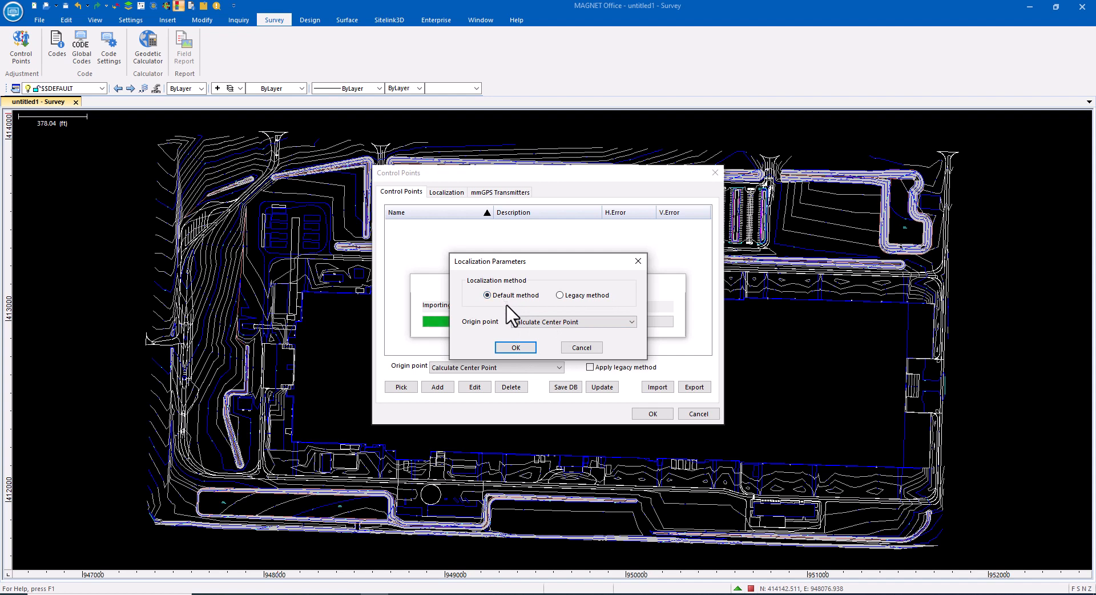
left_click(515, 347)
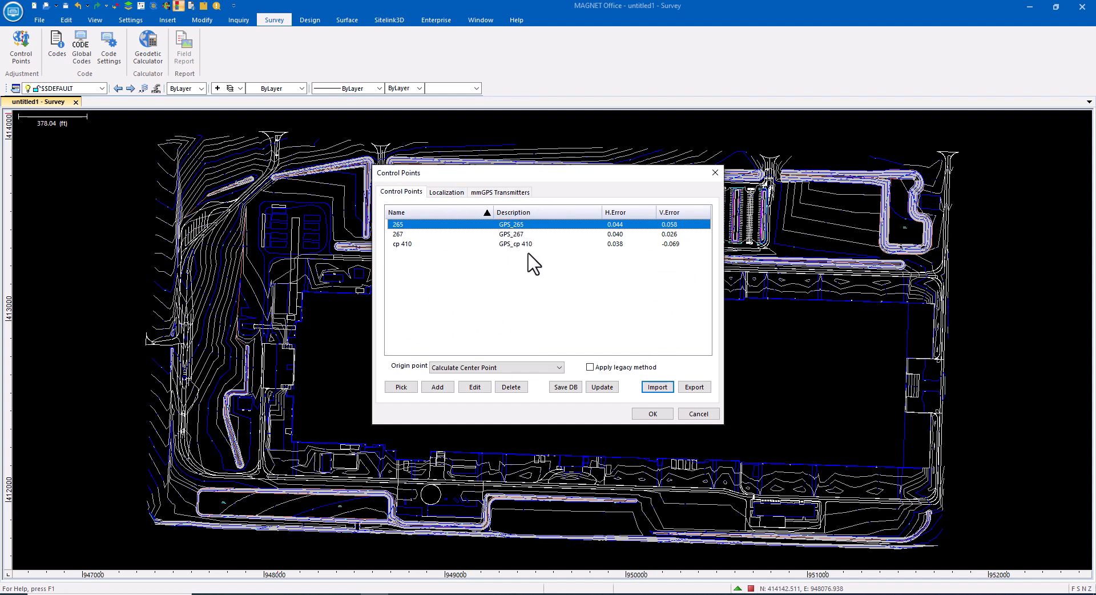
mouse_move(510, 341)
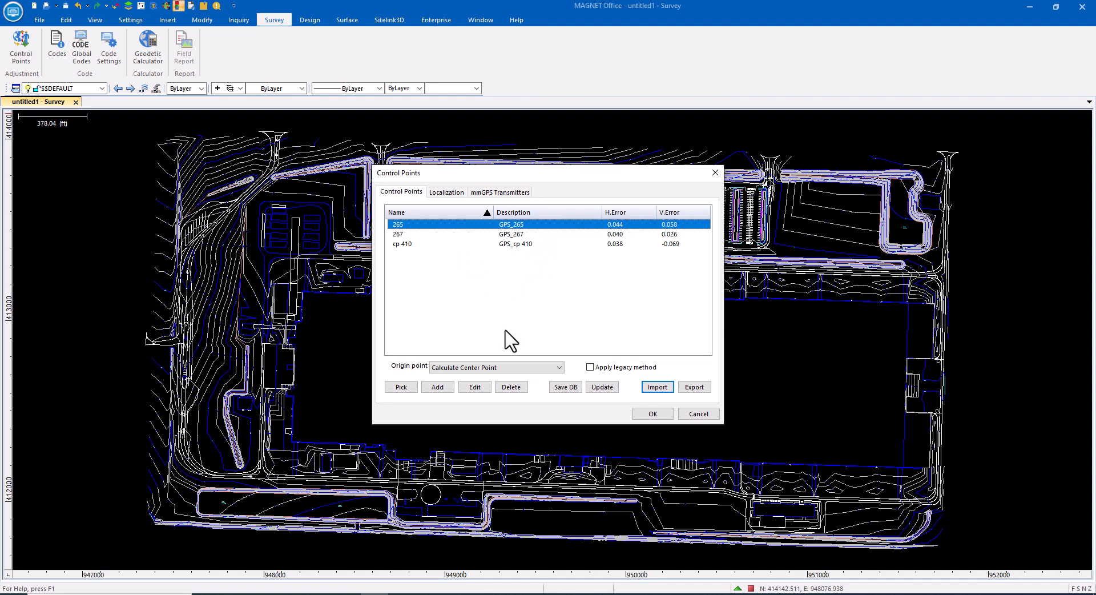
mouse_move(252, 370)
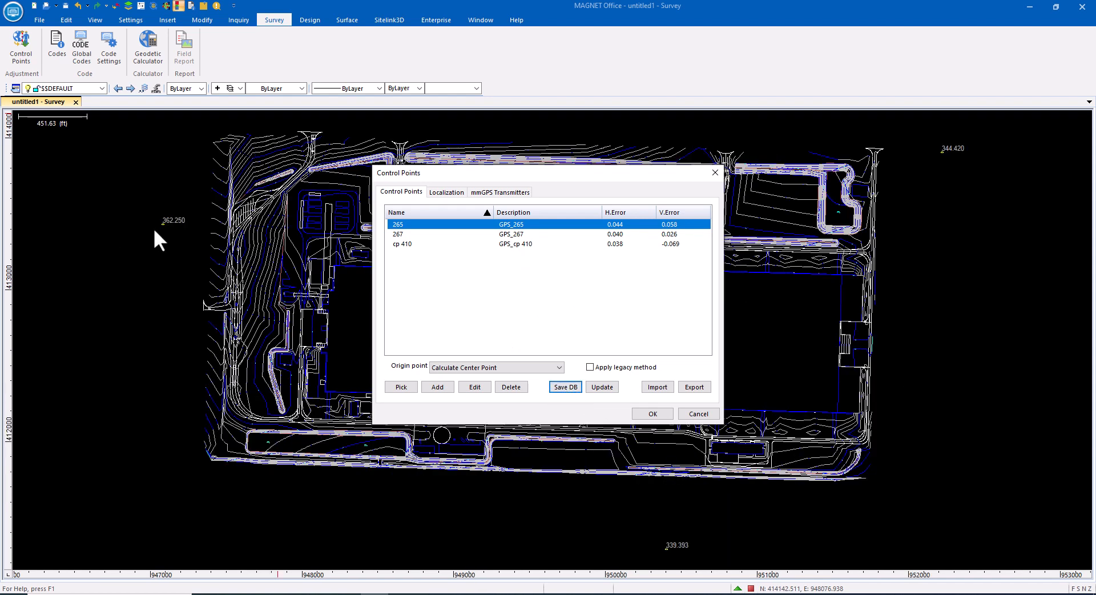
mouse_move(732, 190)
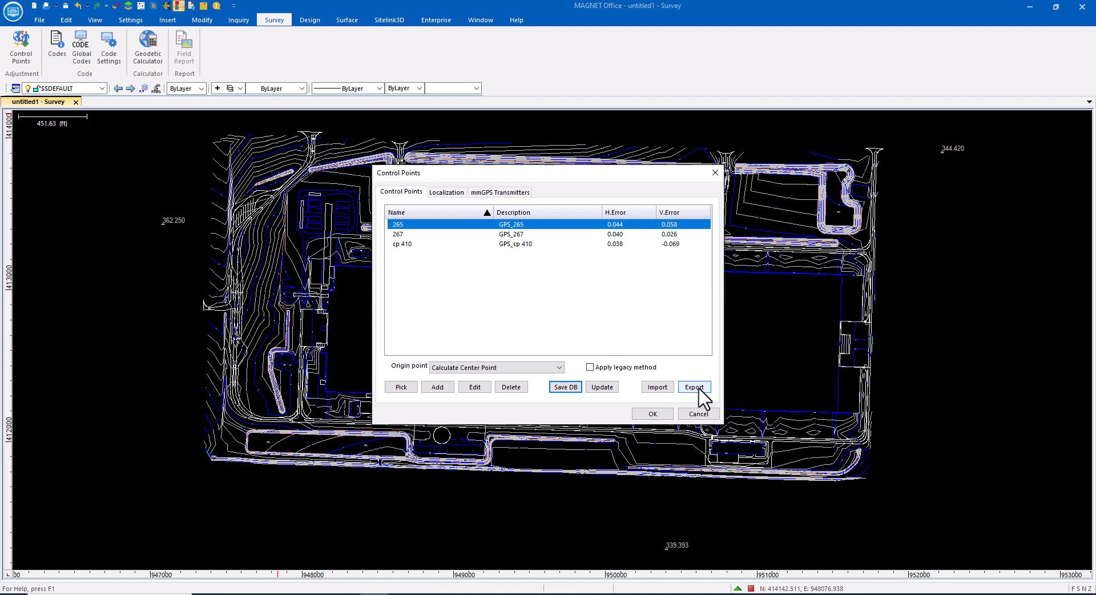
Export the control points as a 3DMC .gc3 localization file into the trimble files to Topcon folder.
left_click(693, 387)
type("site locali")
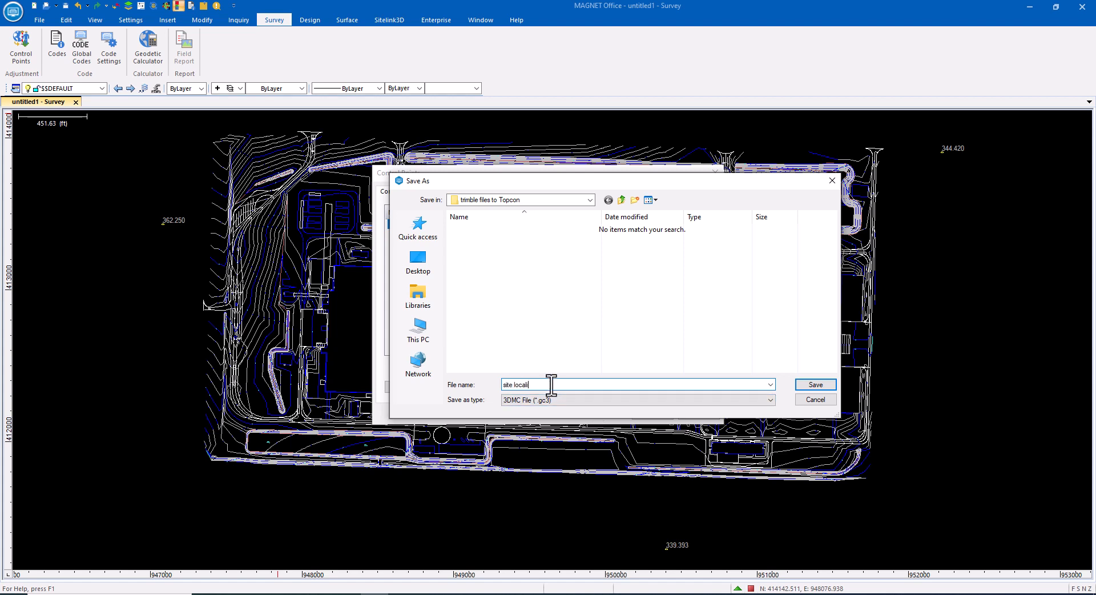
type("zation")
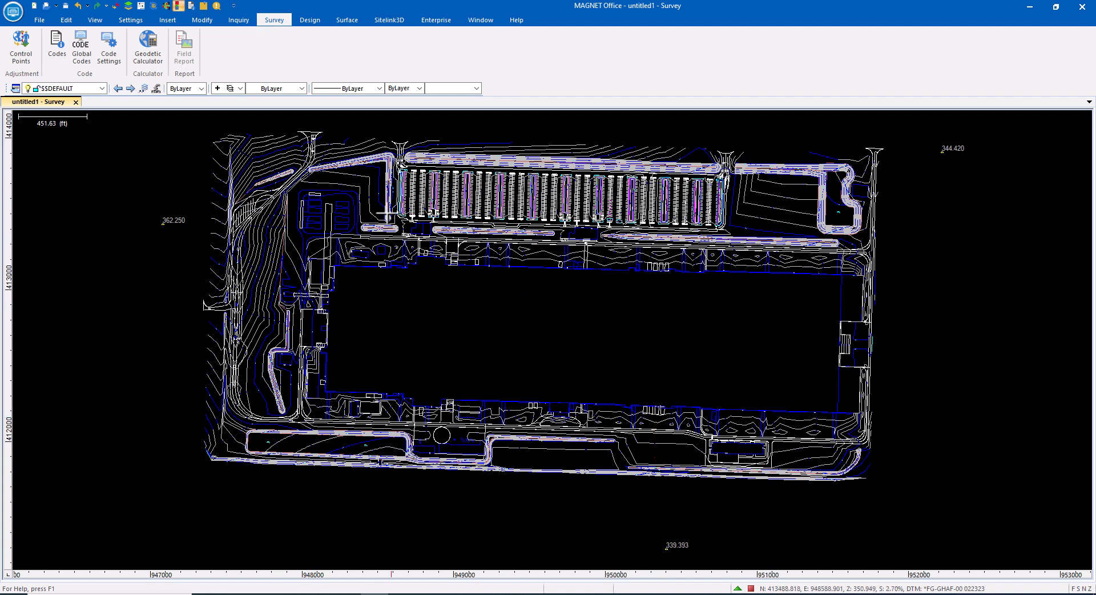
Show the Sitelink3D Site Management and Site Data tools on the ribbon.
left_click(388, 19)
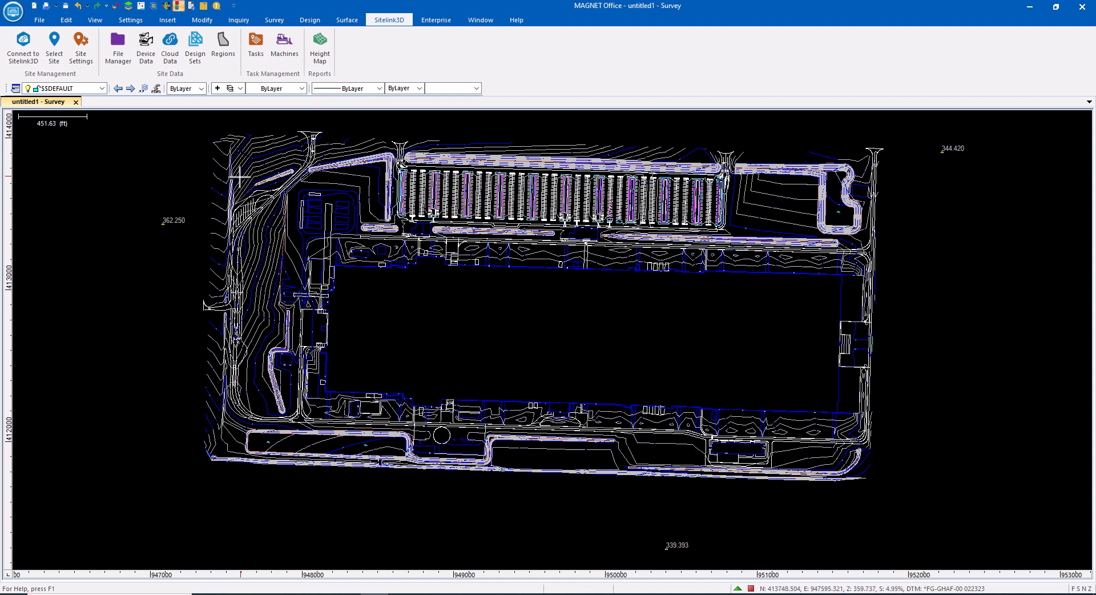
mouse_move(311, 55)
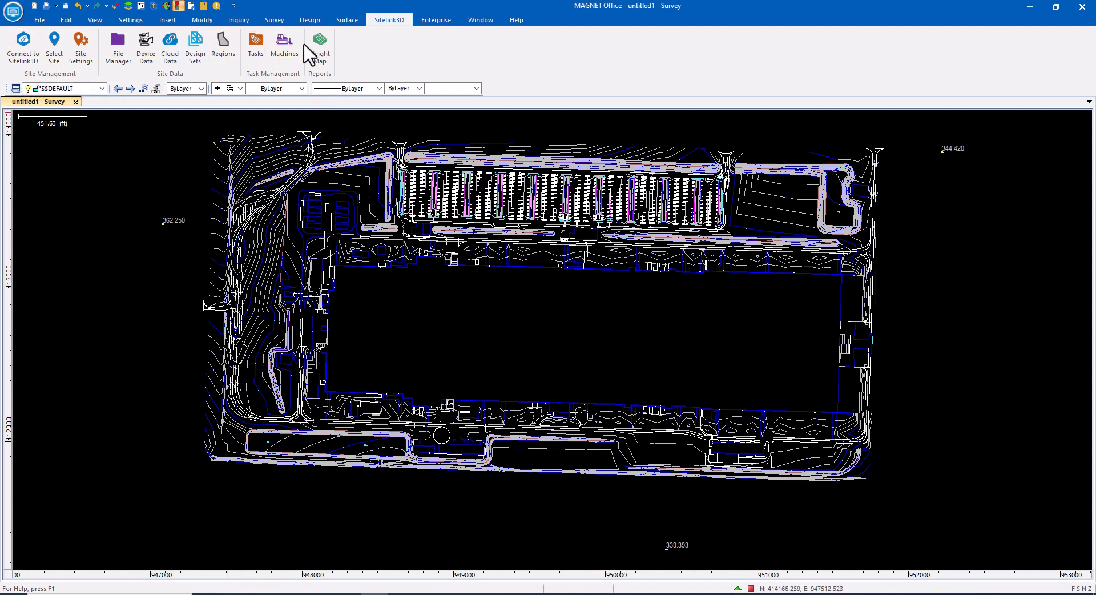
mouse_move(66, 83)
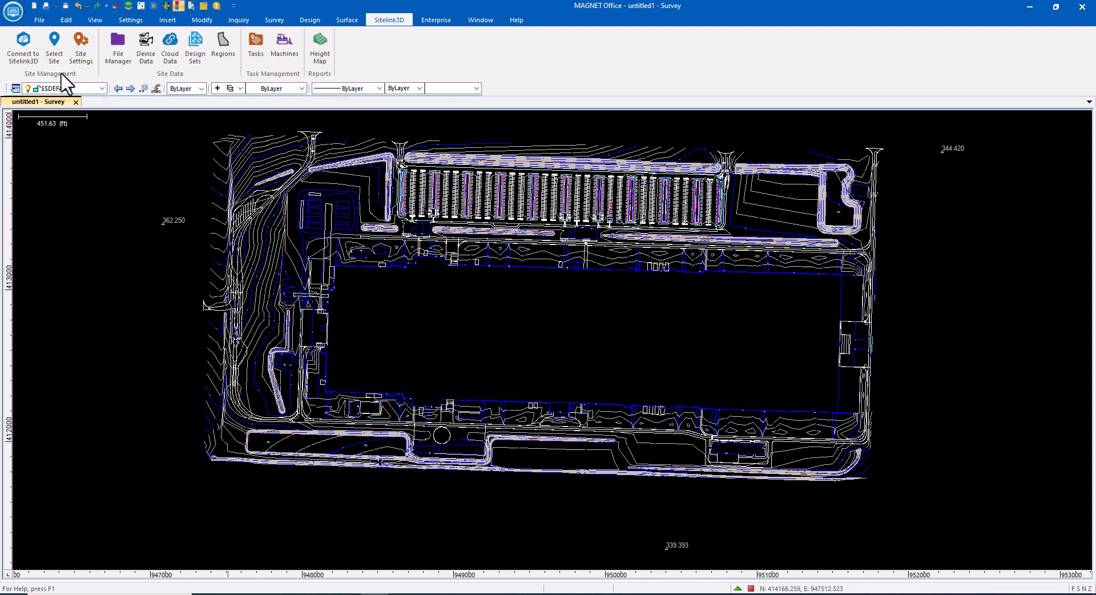
mouse_move(23, 48)
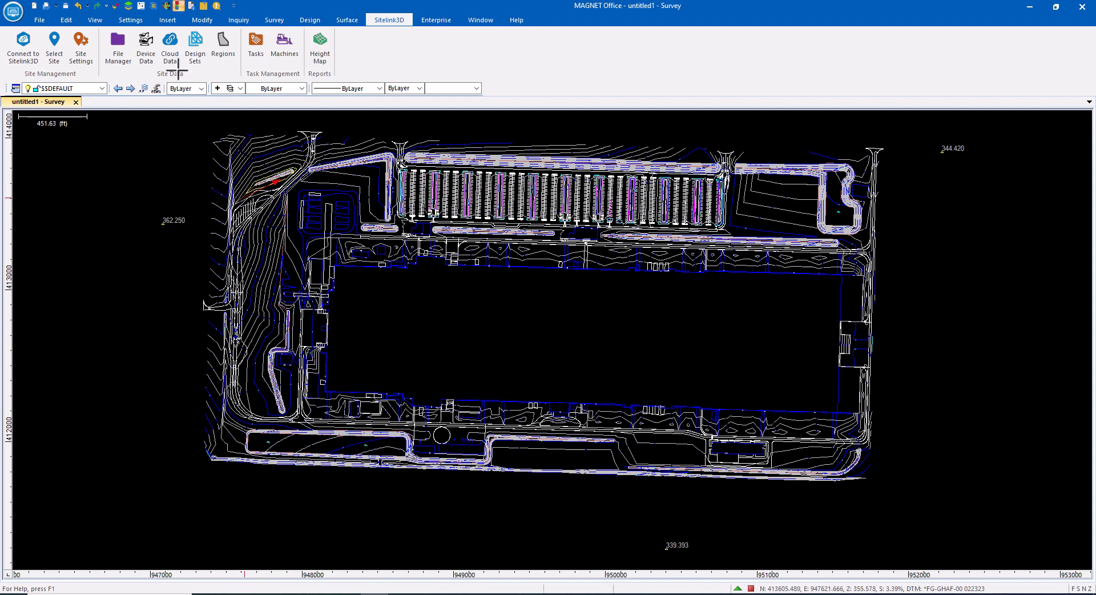
Start a project export as Topcon 3DMC Project SurveyData.tp3 in the trimble files to Topcon folder.
left_click(39, 20)
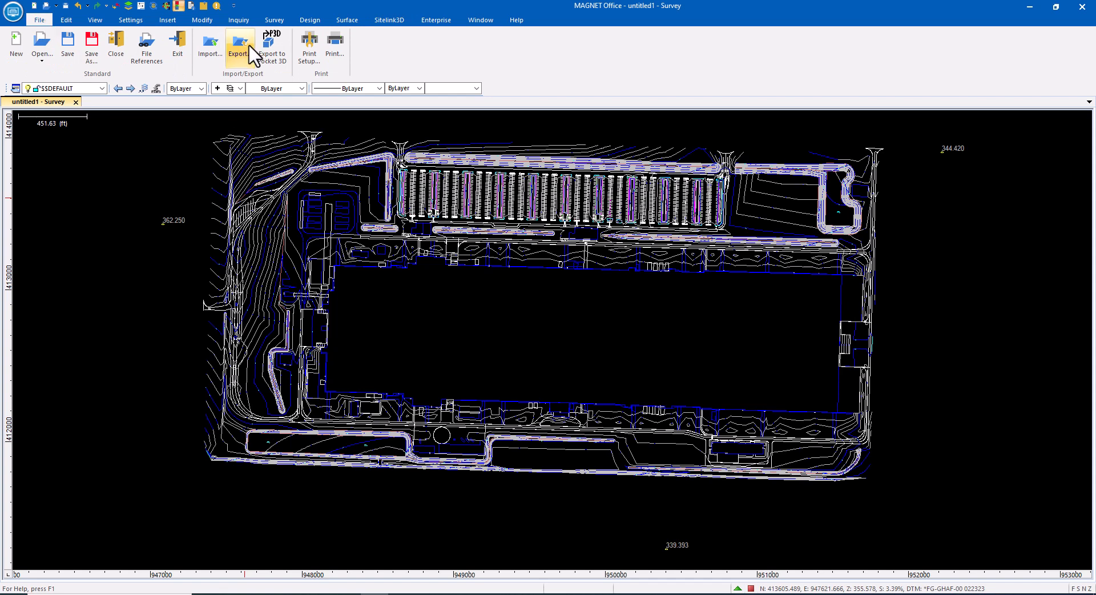
left_click(238, 45)
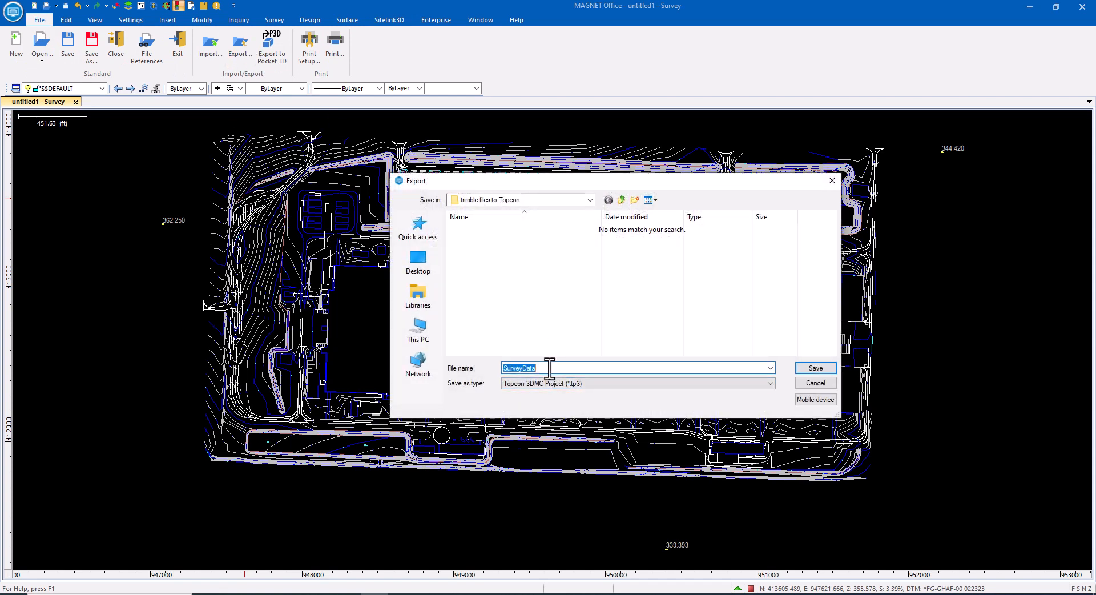
left_click(814, 367)
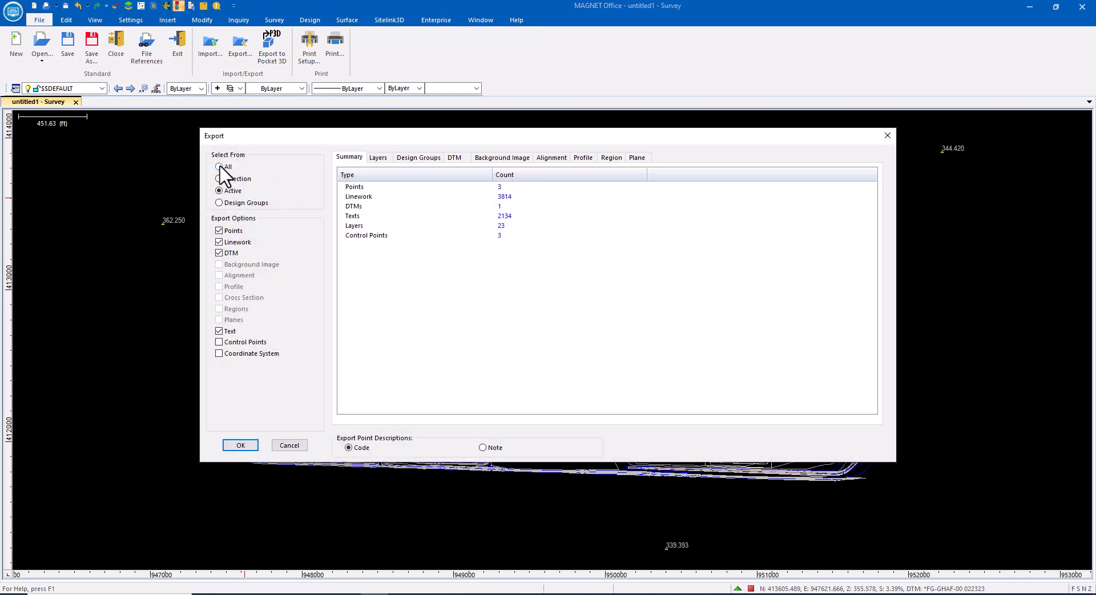
Export All data with Points, Linework, DTM, Text, Control Points and Coordinate System ticked to the tp3 project.
left_click(219, 167)
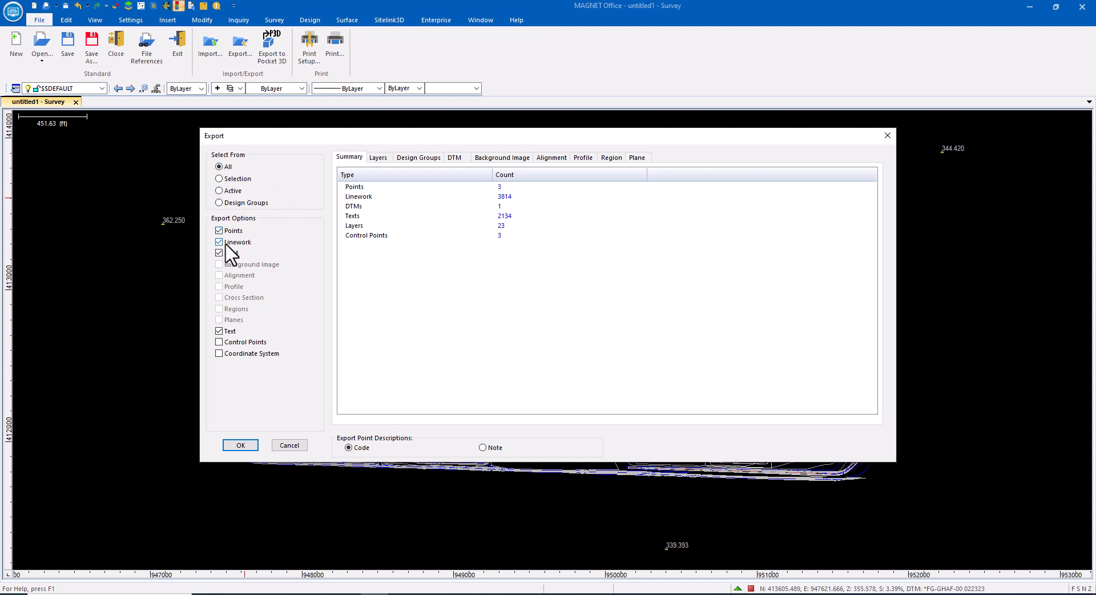
left_click(219, 252)
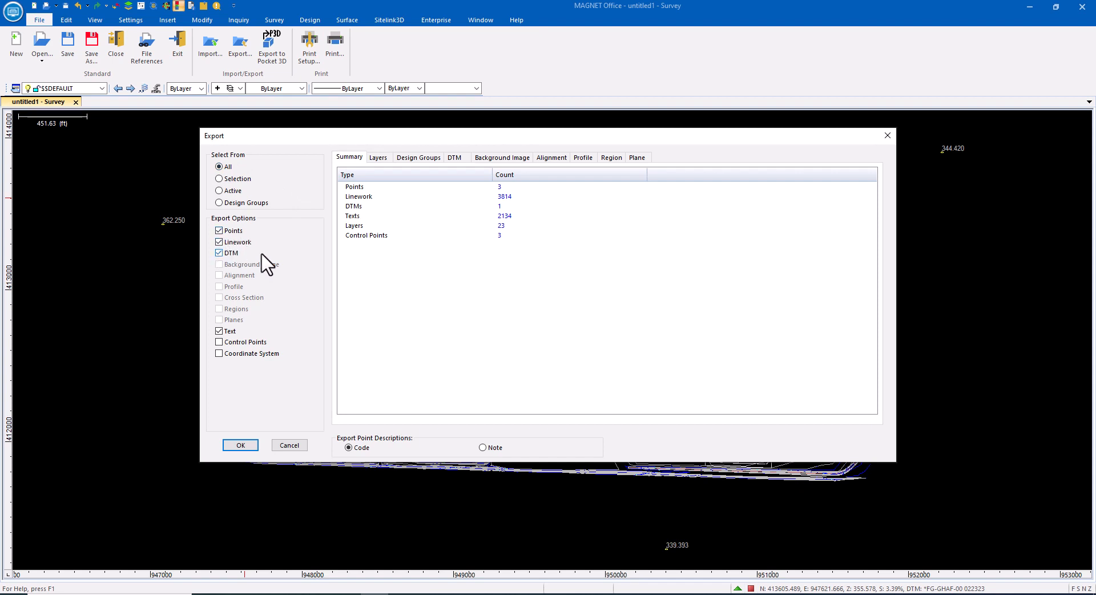
left_click(219, 341)
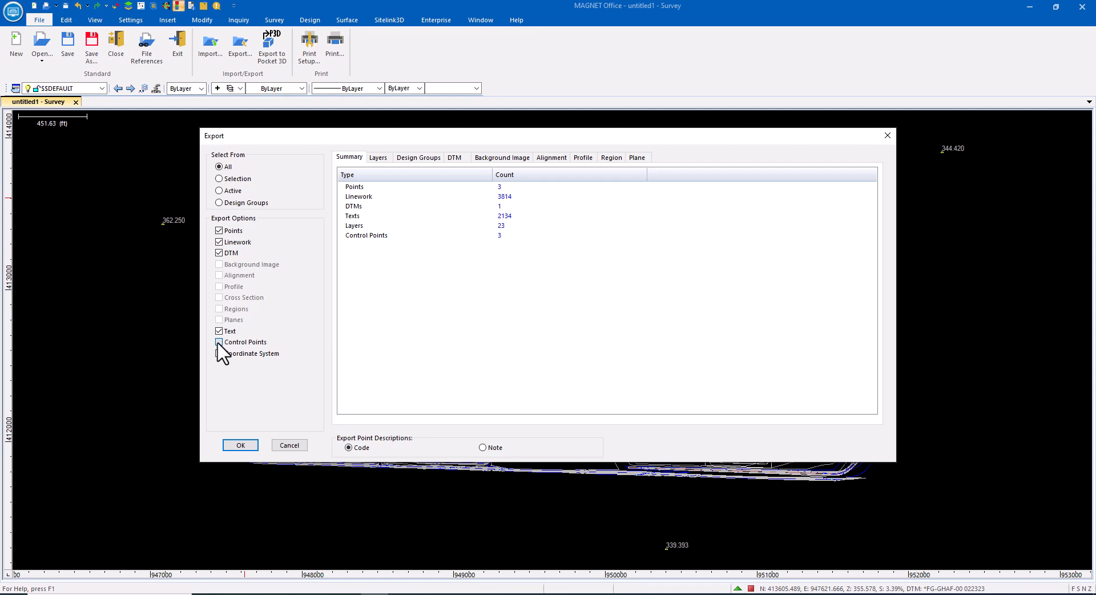
left_click(220, 341)
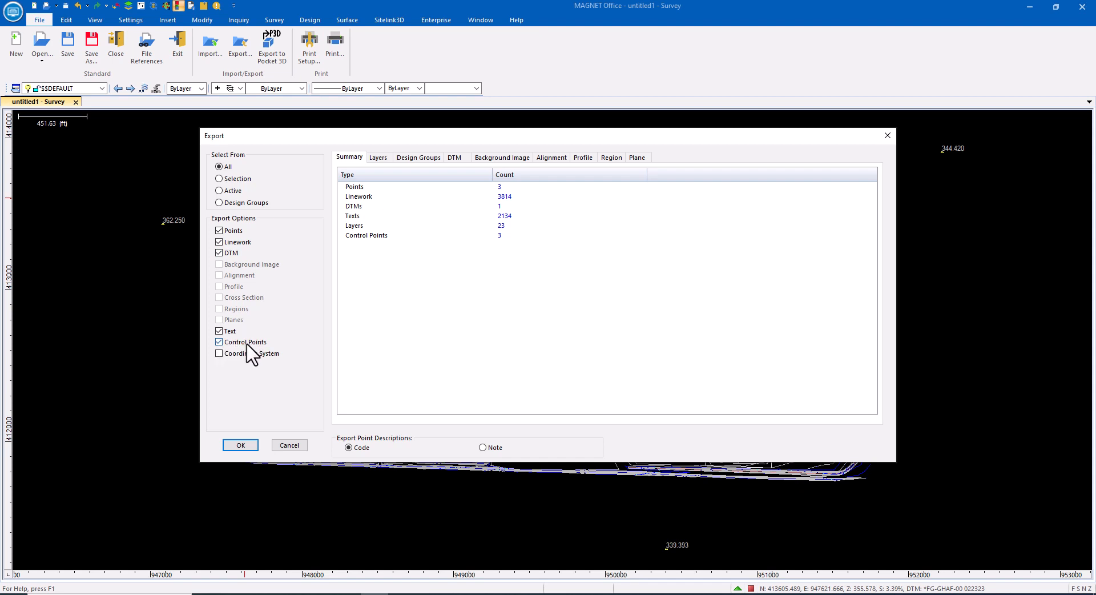
left_click(219, 353)
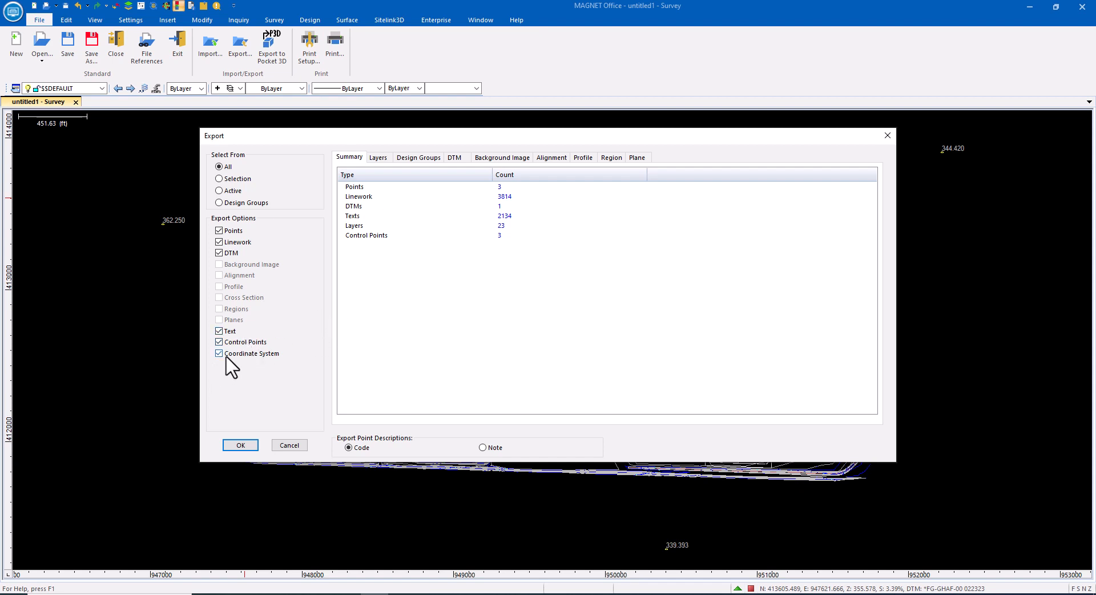
left_click(240, 446)
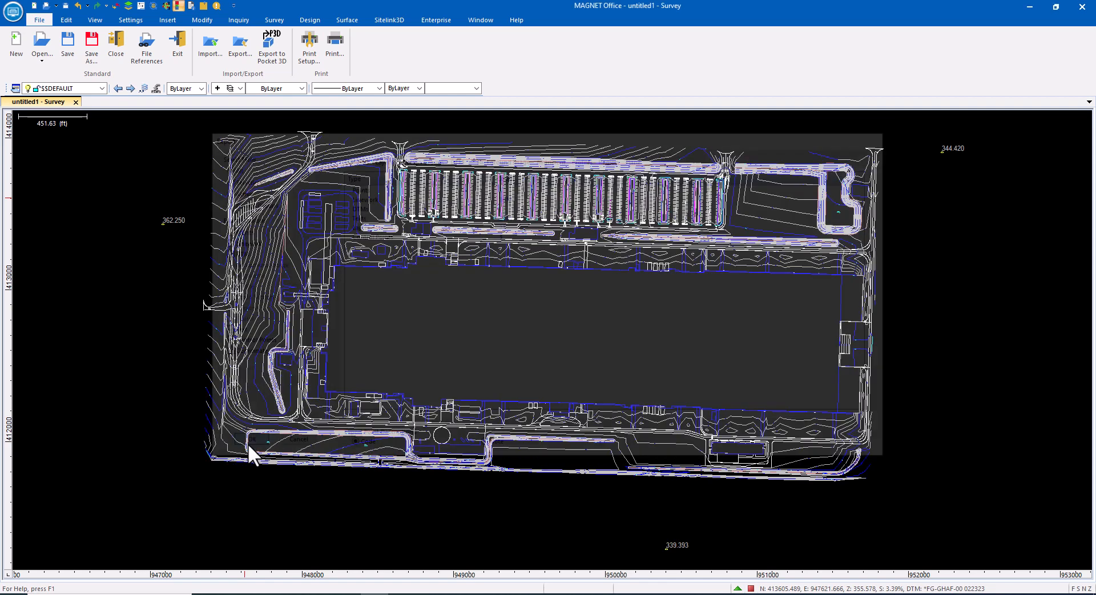